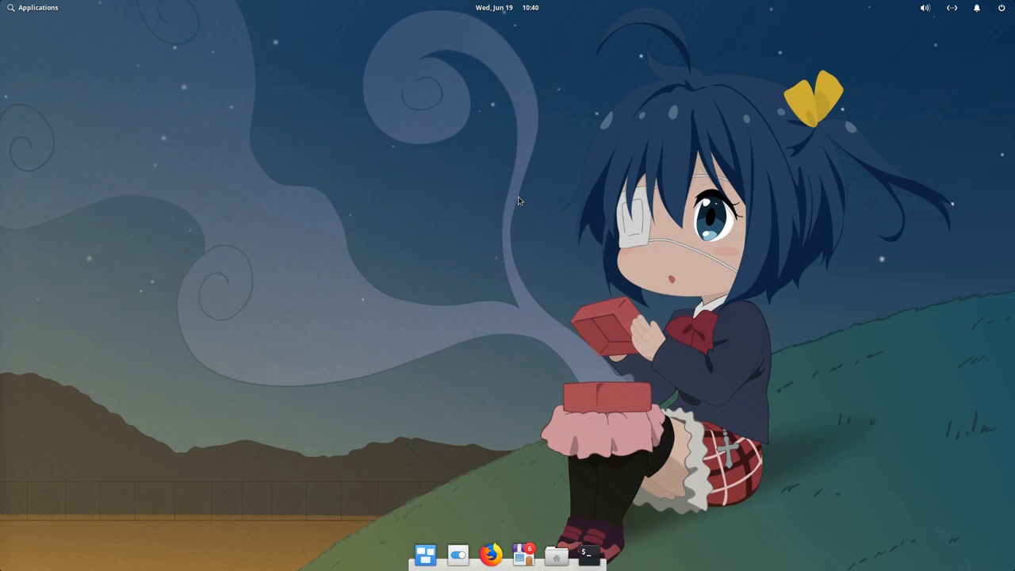
mouse_move(572, 448)
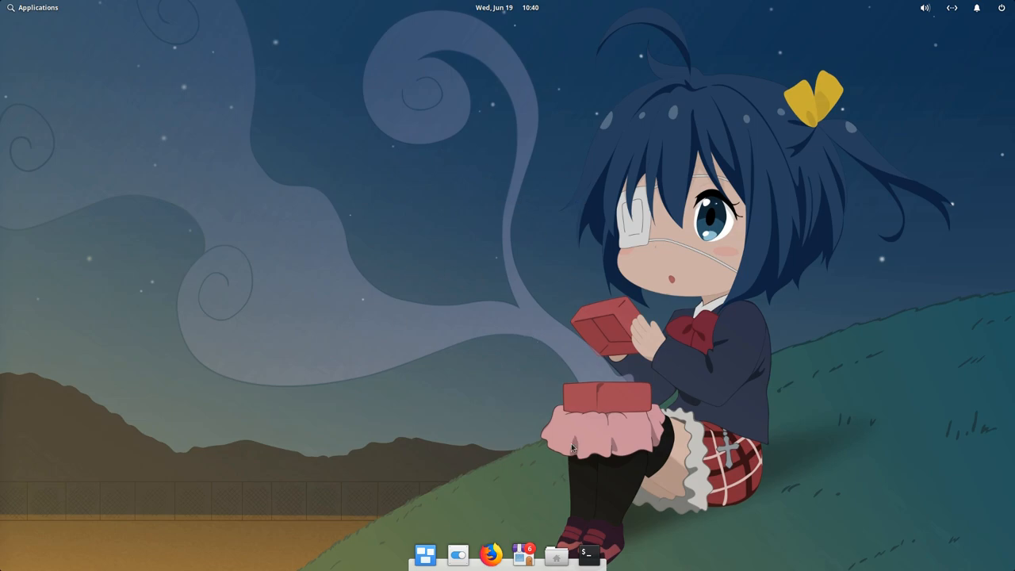
Launch Terminal from the dock, add tabs to make three, and enter 'top' at the prompt
click(587, 554)
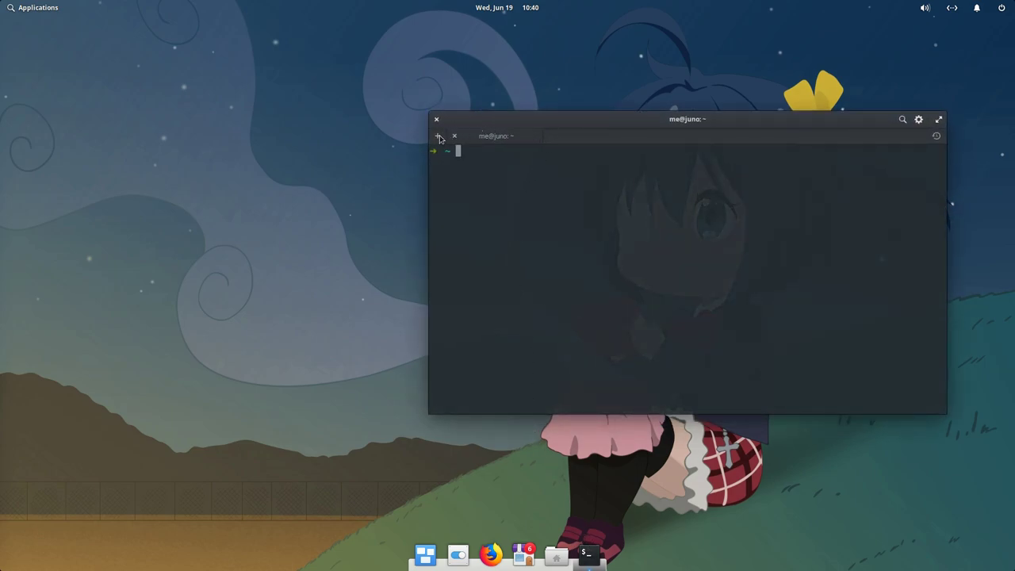
click(438, 137)
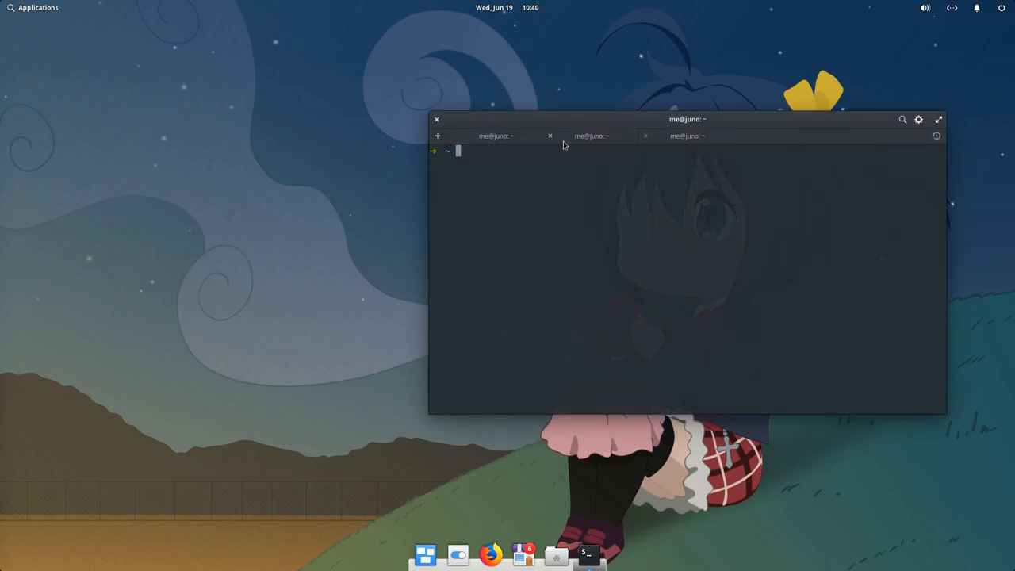
text(top)
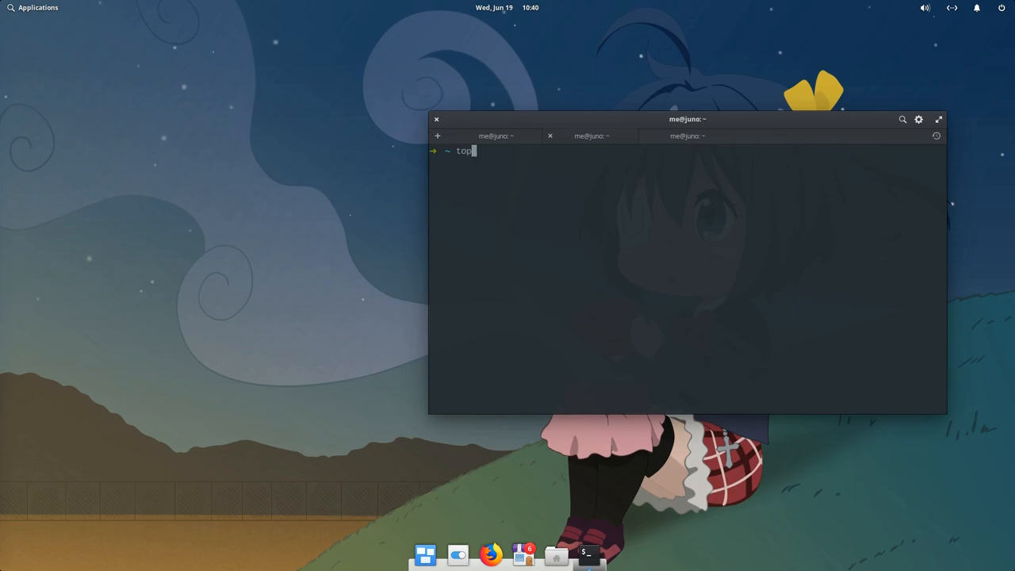
Run top, then in another window cd into Git/plank and show the origin remote
key(Return)
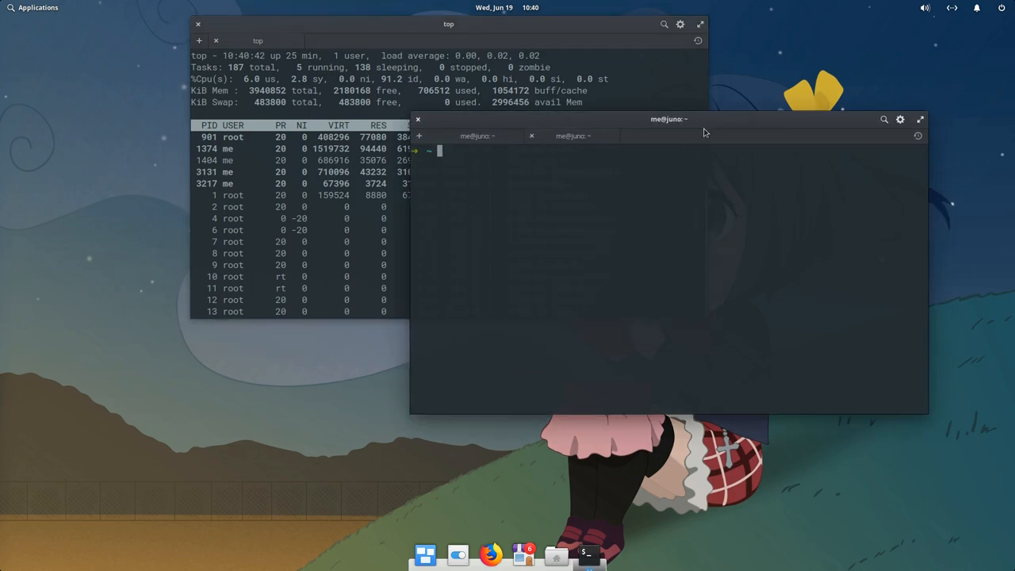
text(cd Git/)
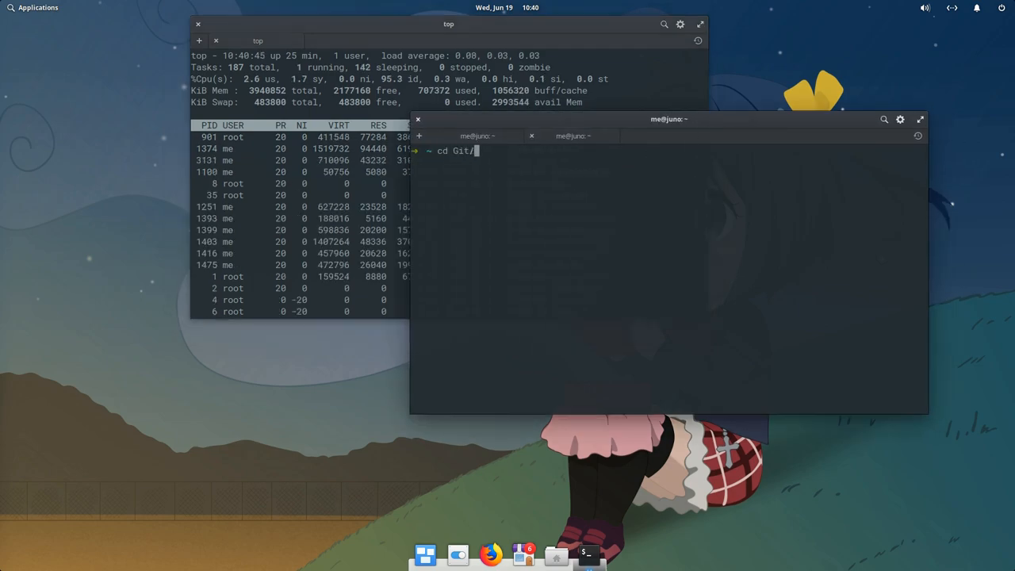
text(plank/)
text(git remote show or)
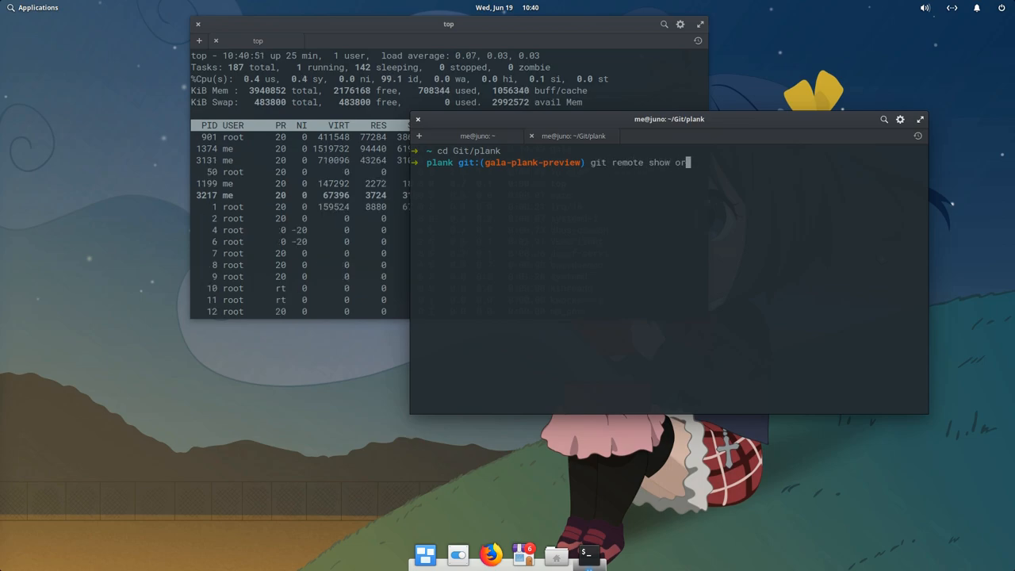
key(Return)
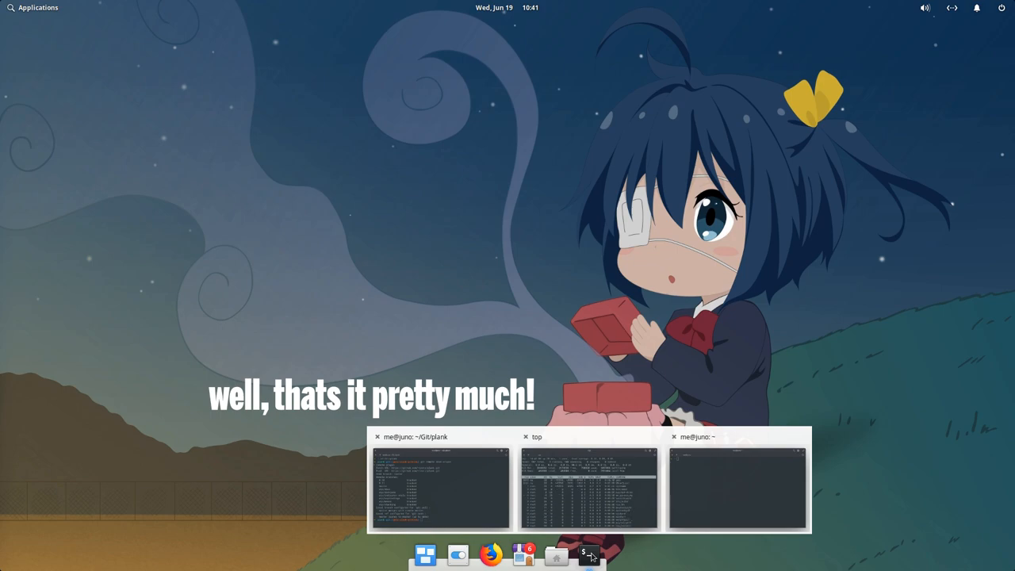
Via the dock previews, raise the Git/plank window, close the home terminal, toggle top, and restore Git/plank
click(587, 487)
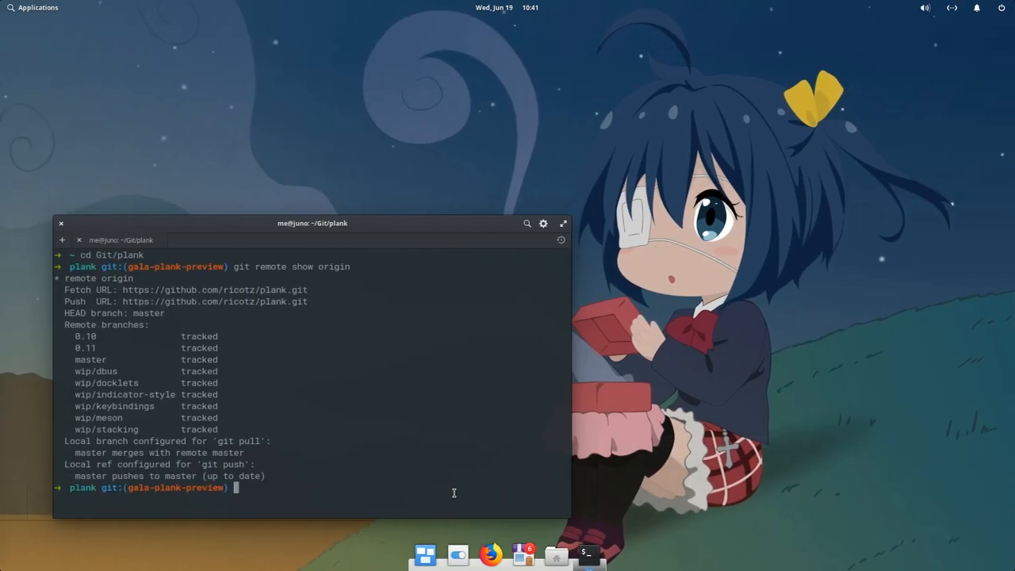
mouse_move(629, 517)
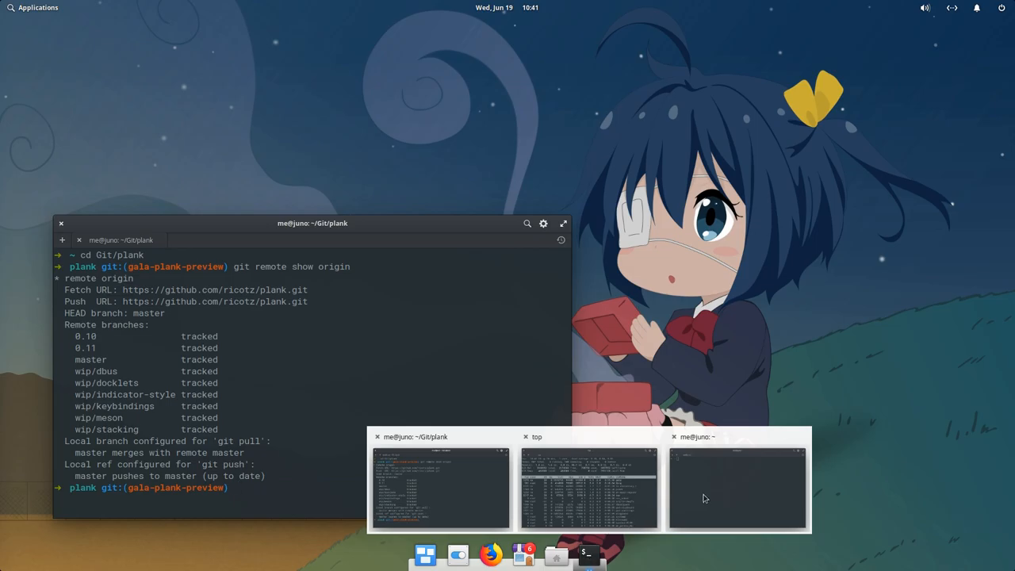
click(736, 488)
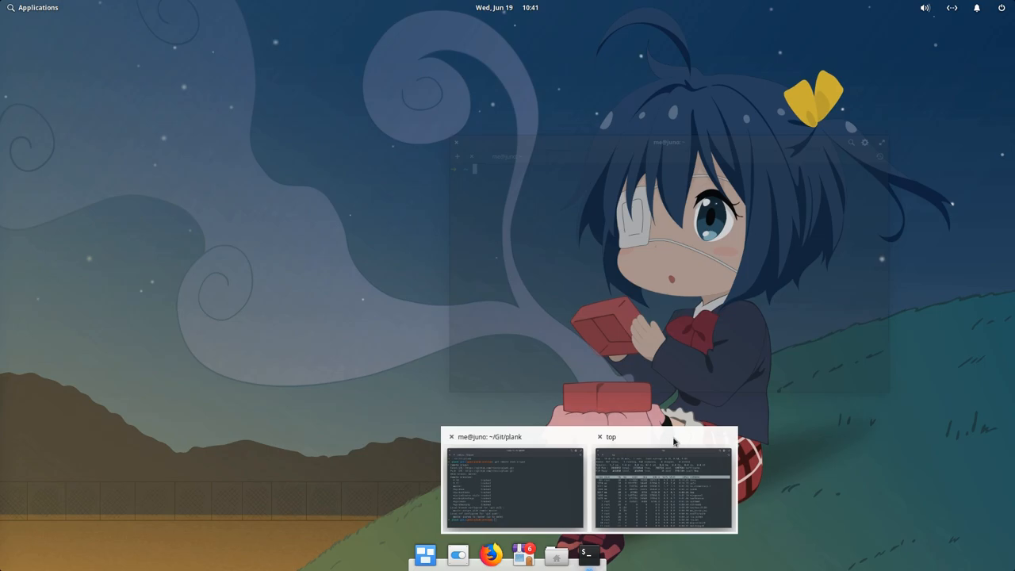
click(663, 486)
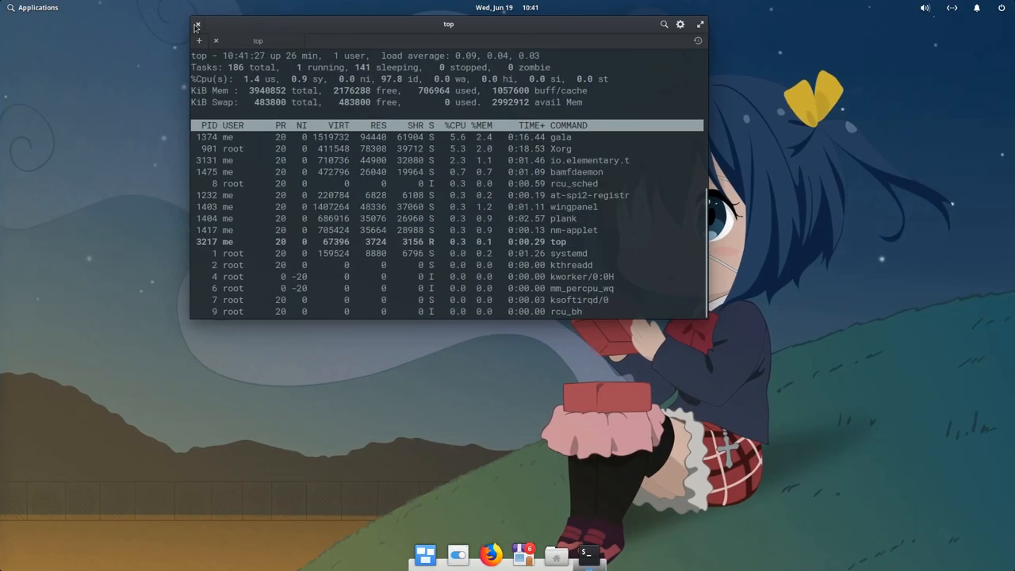
click(197, 25)
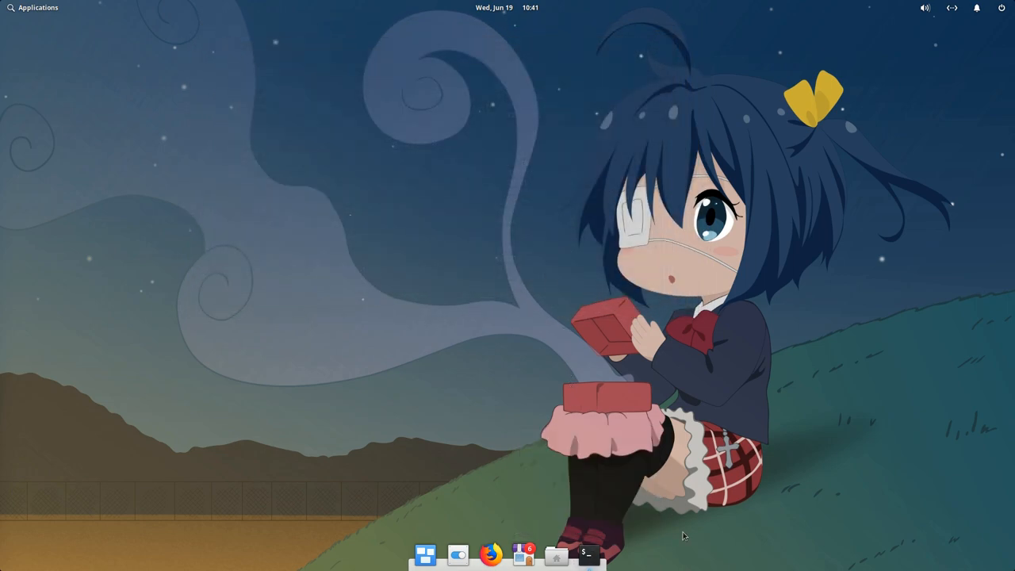
click(585, 554)
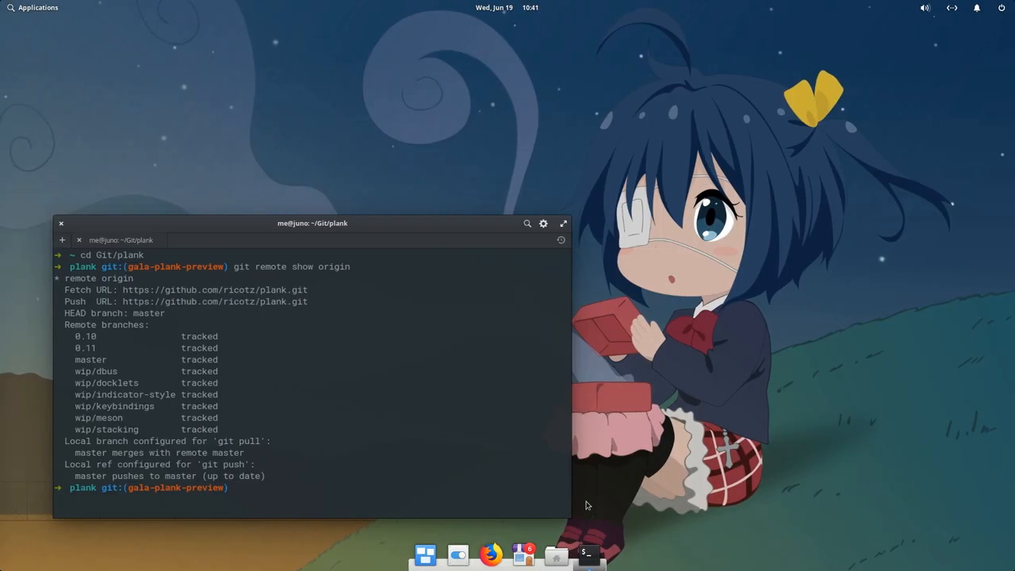